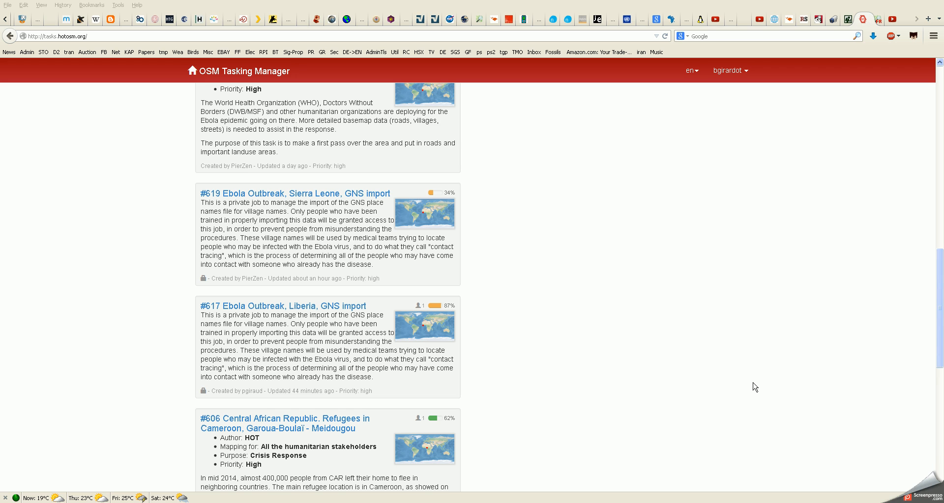
pyautogui.moveTo(371, 178)
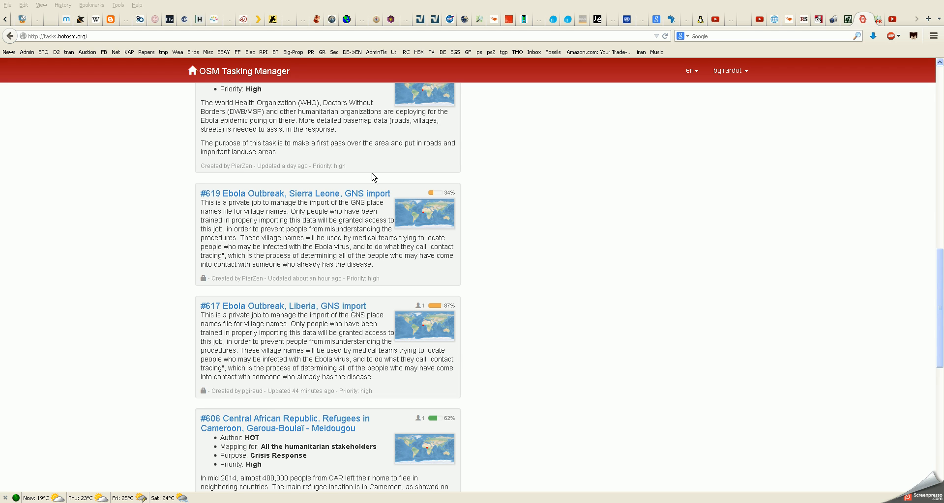
pyautogui.moveTo(334, 212)
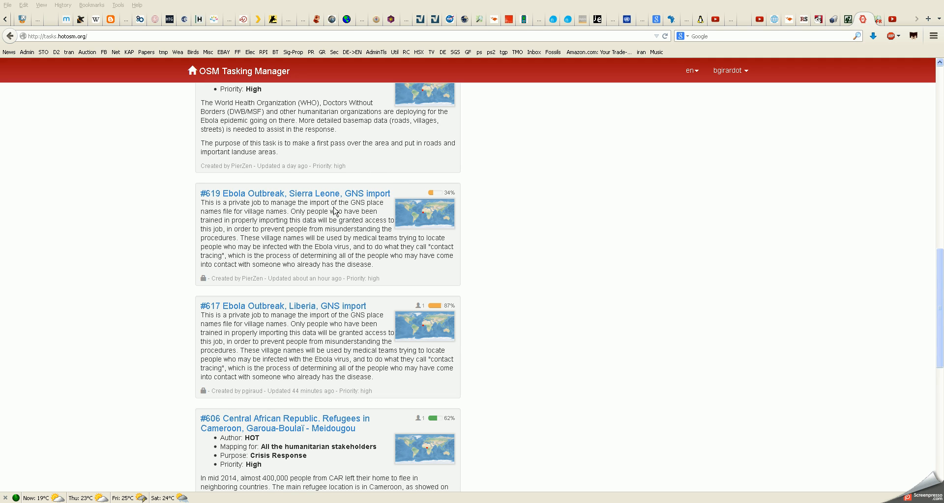
pyautogui.moveTo(394, 301)
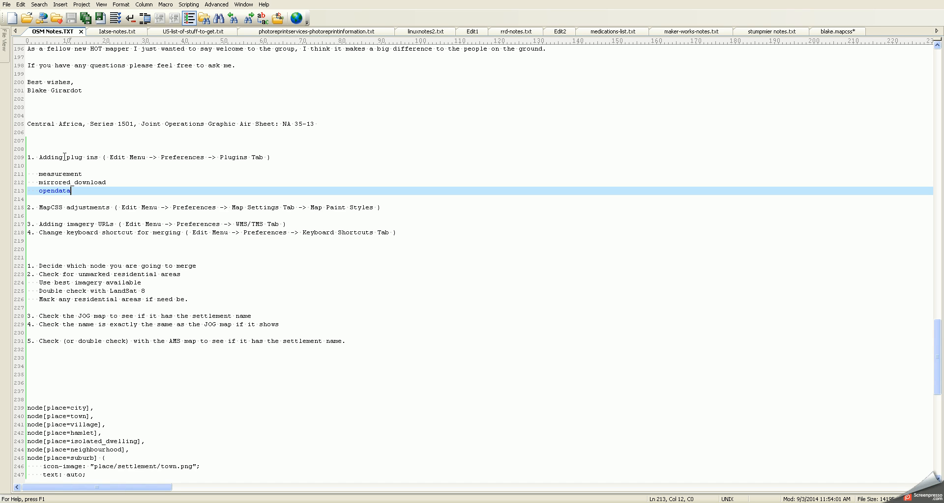
pyautogui.moveTo(172, 156)
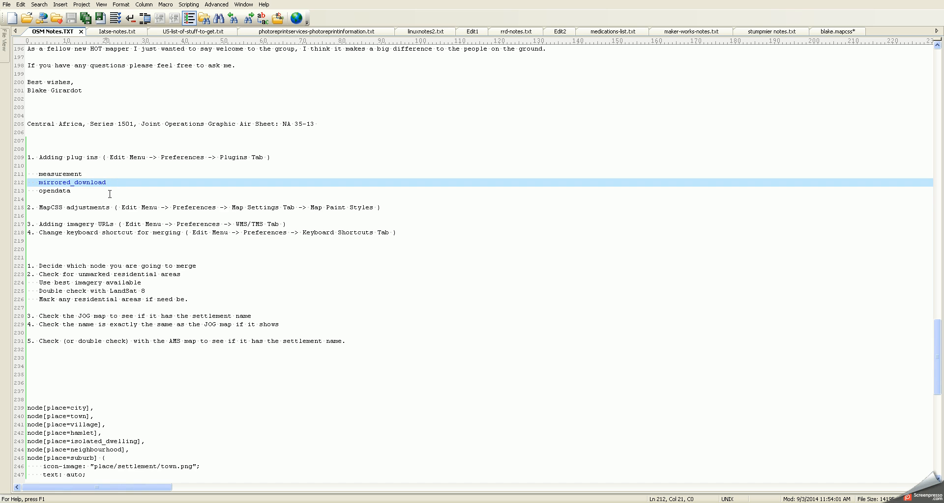
# Bring up the Edit menu from the start page to reach Preferences
pyautogui.click(54, 191)
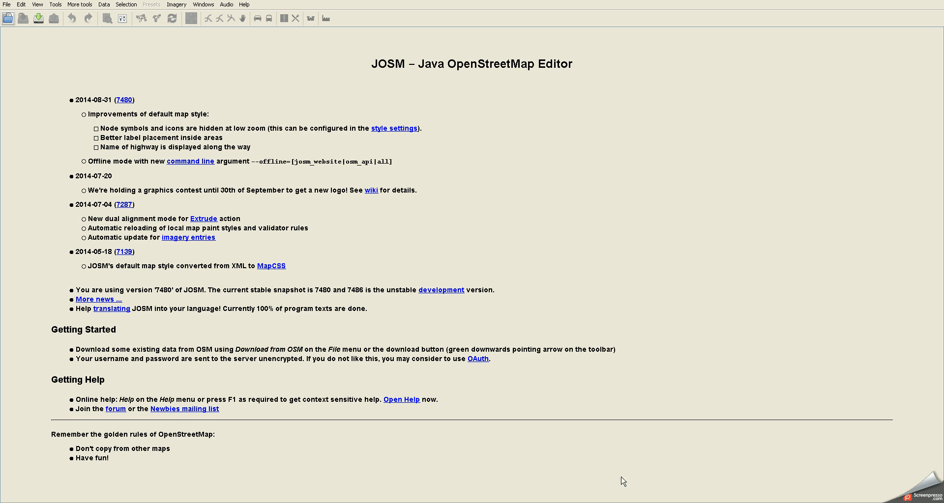
pyautogui.moveTo(431, 249)
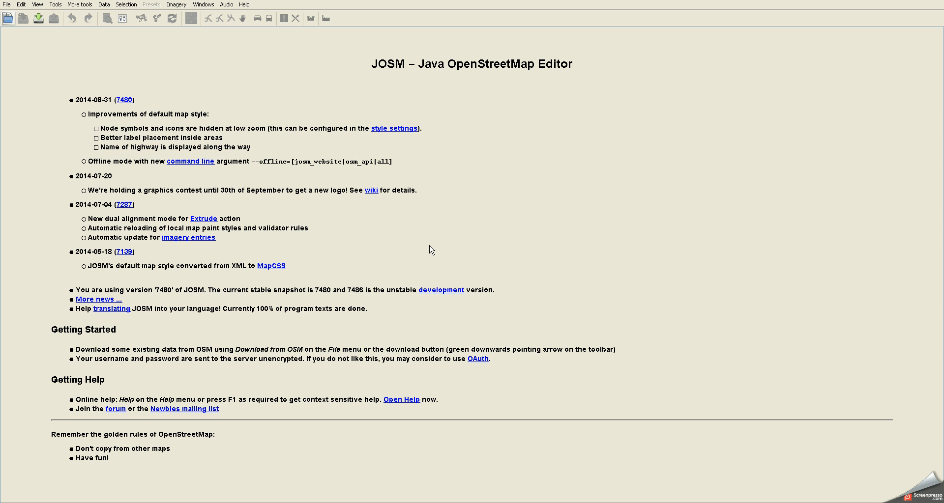
pyautogui.moveTo(334, 217)
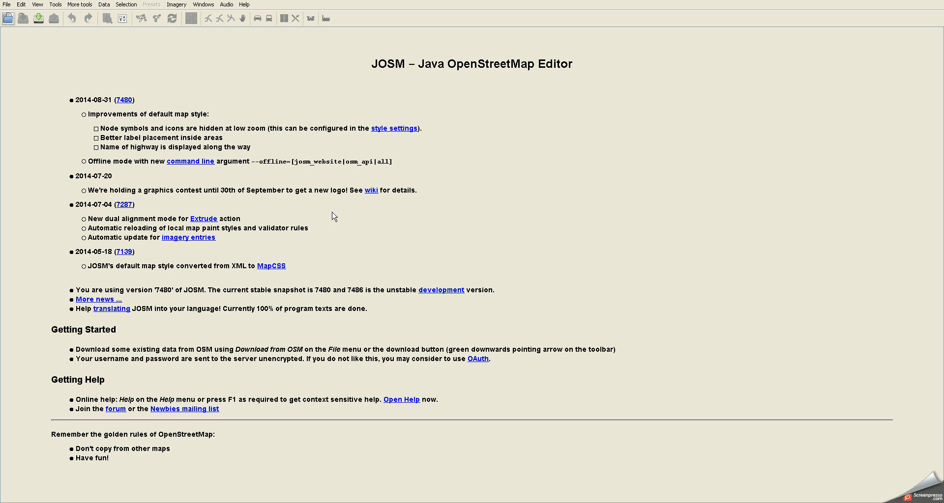
pyautogui.moveTo(36, 30)
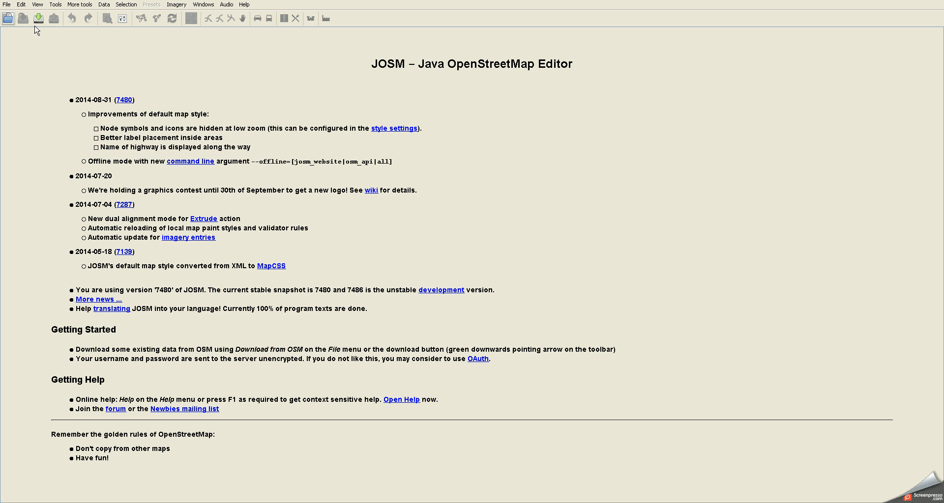
pyautogui.click(21, 4)
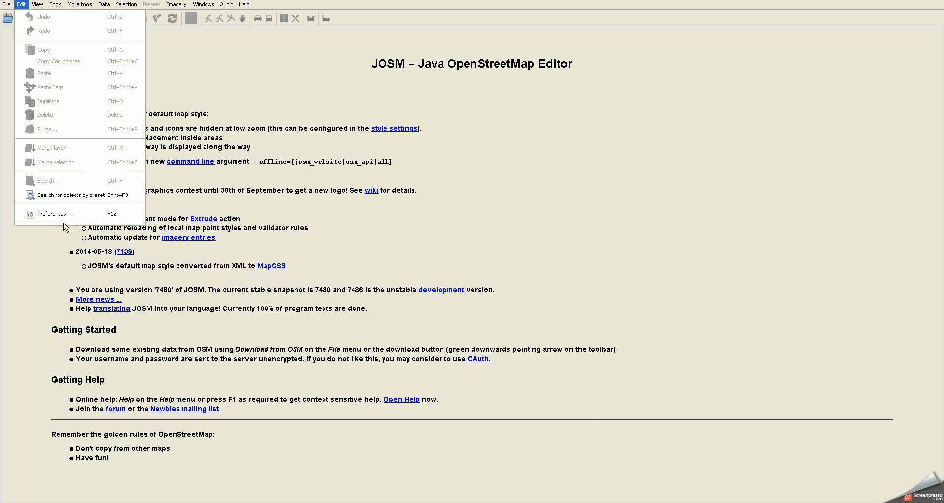
# In Preferences > Plugins, run Update plugins and dismiss the 'Plugins up to date' message
pyautogui.click(53, 213)
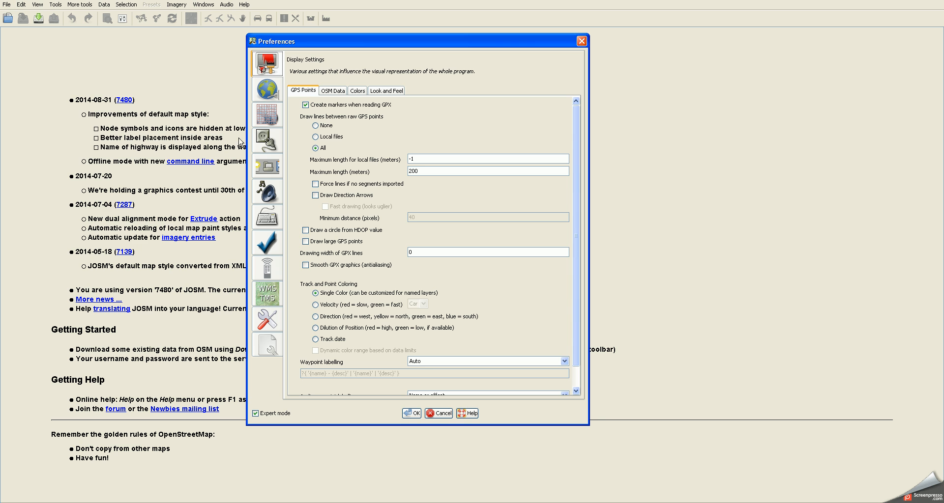
pyautogui.moveTo(272, 143)
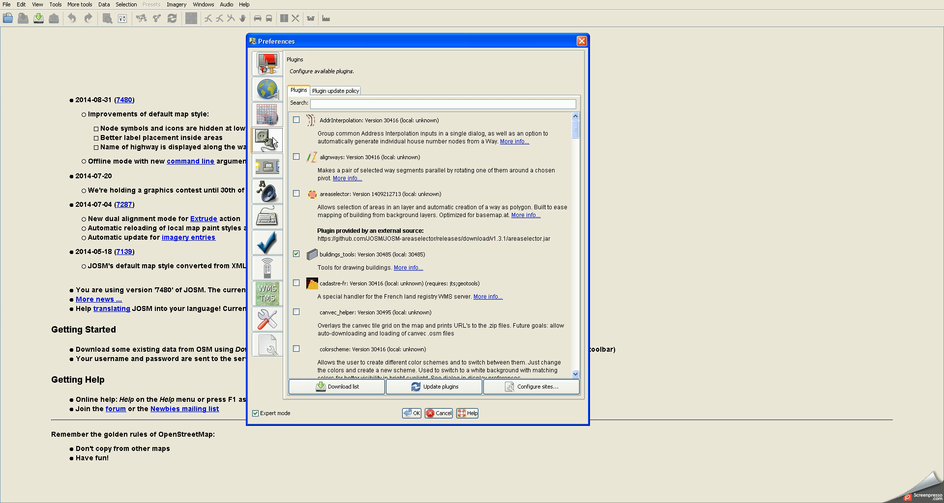
pyautogui.click(434, 387)
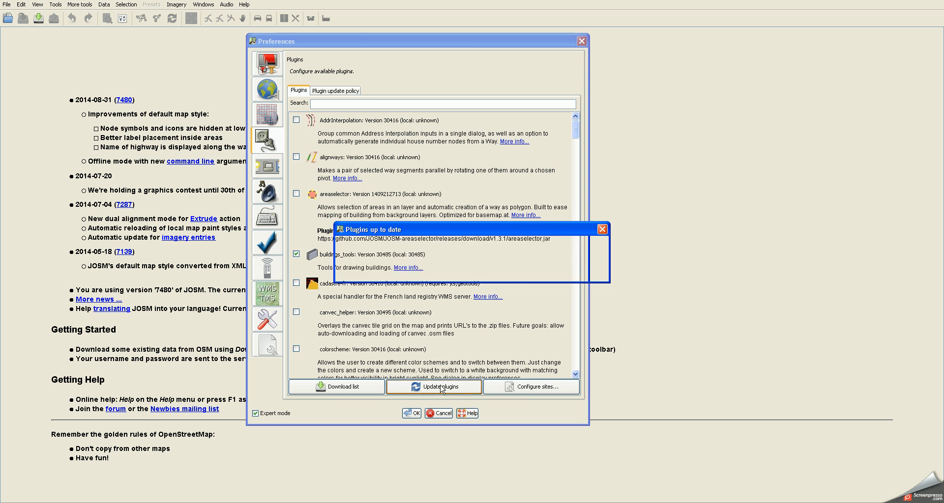
pyautogui.click(441, 388)
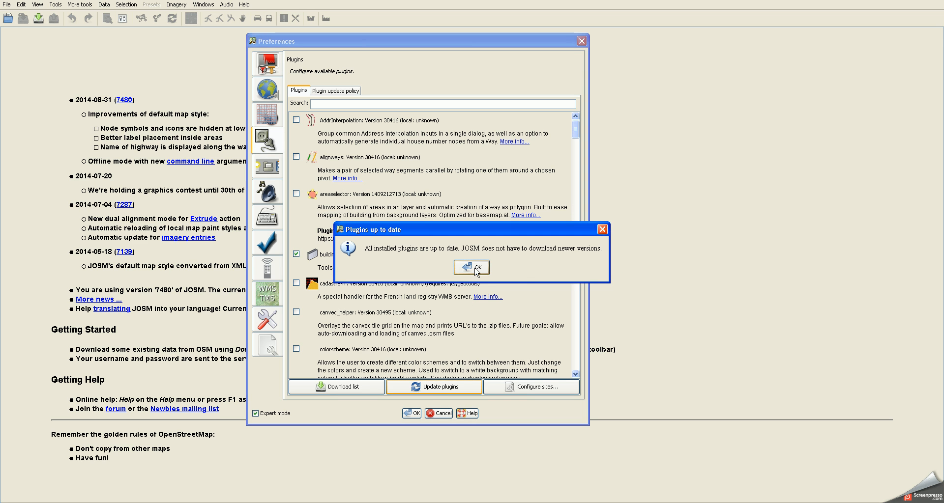
pyautogui.click(471, 267)
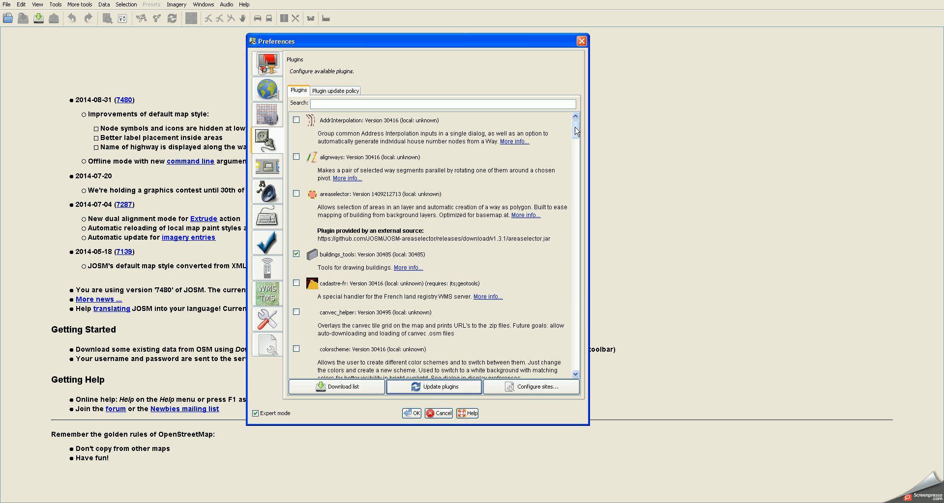
# Tick the measurement, mirrored_download and opendata plugins in the plugin list
pyautogui.scroll(-3)
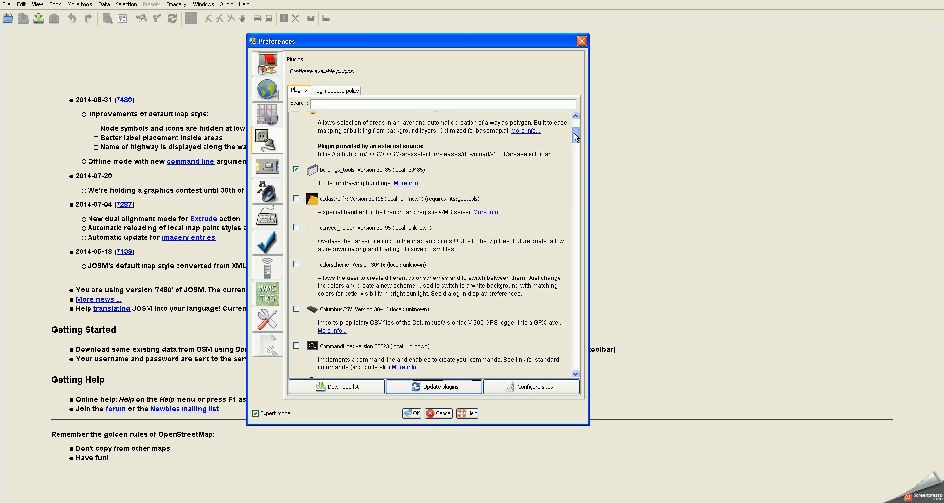
pyautogui.scroll(-3)
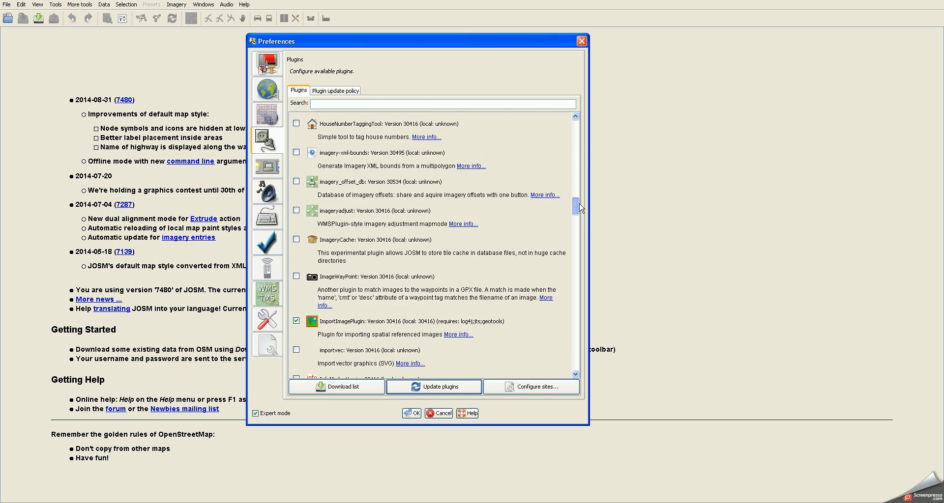
pyautogui.scroll(-3)
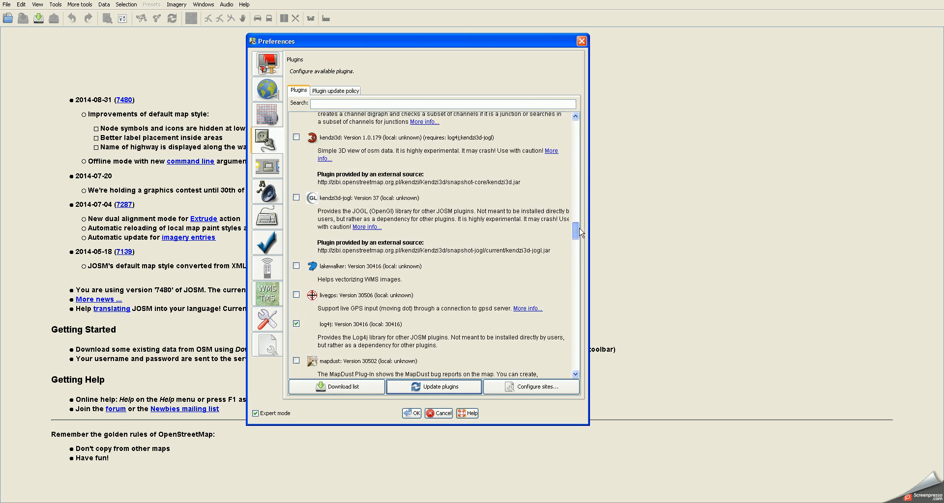
pyautogui.scroll(-3)
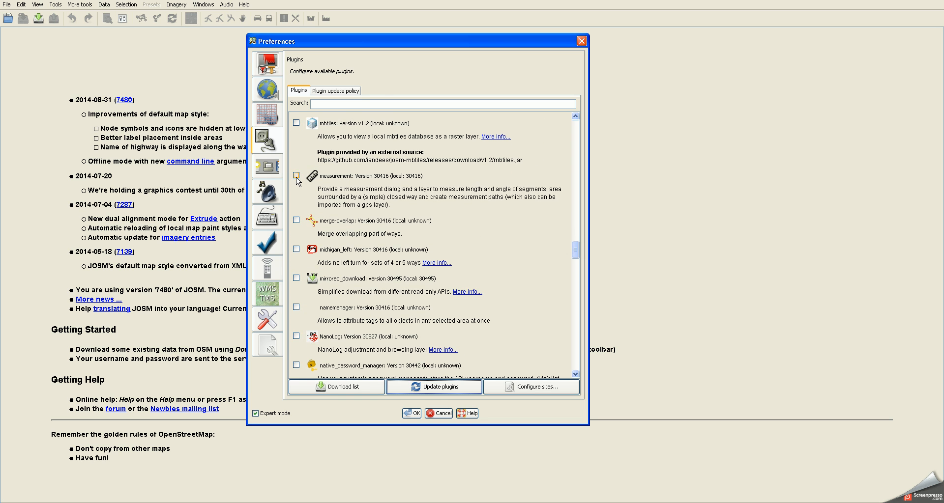
pyautogui.click(296, 175)
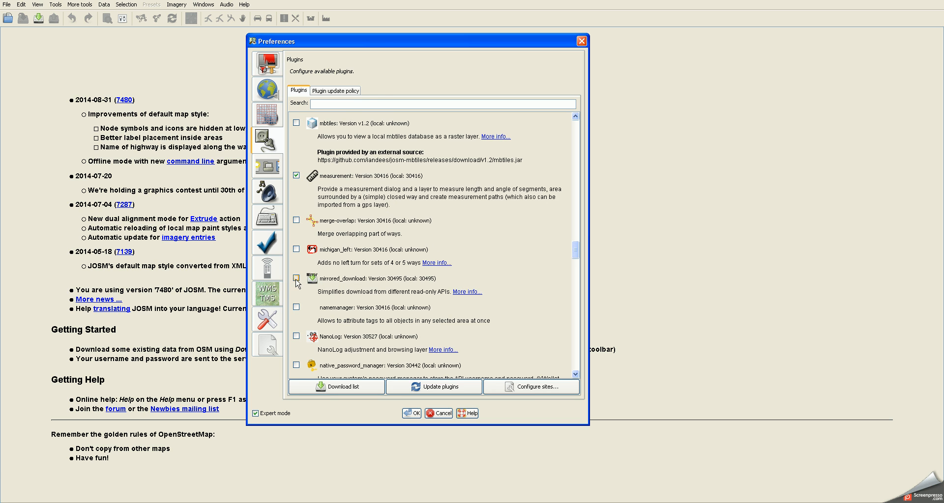
pyautogui.click(296, 279)
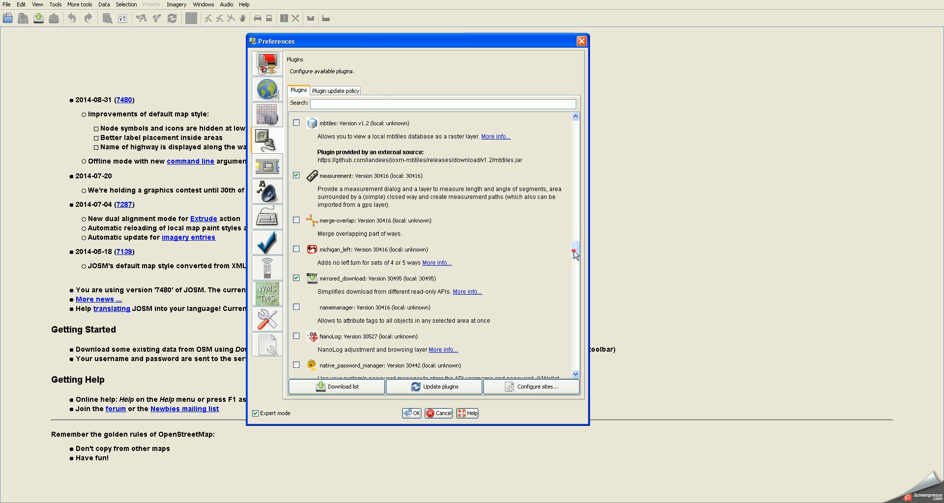
pyautogui.scroll(-3)
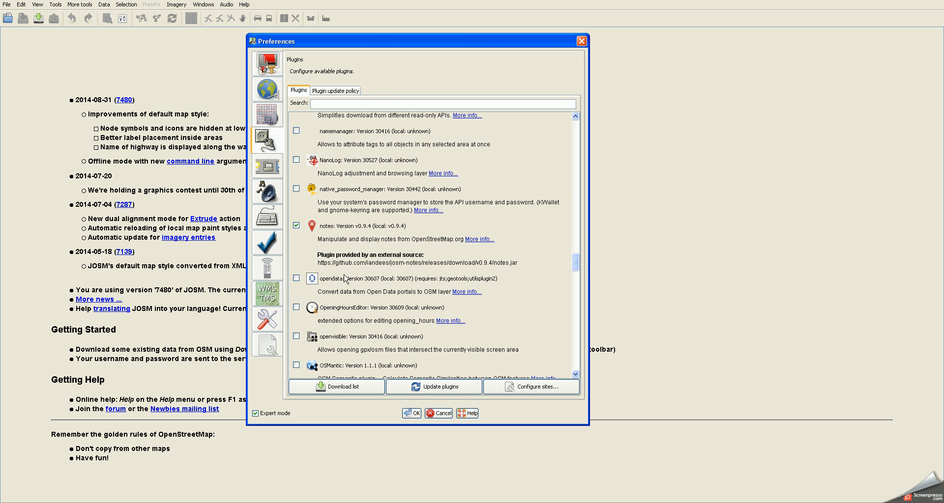
pyautogui.click(296, 279)
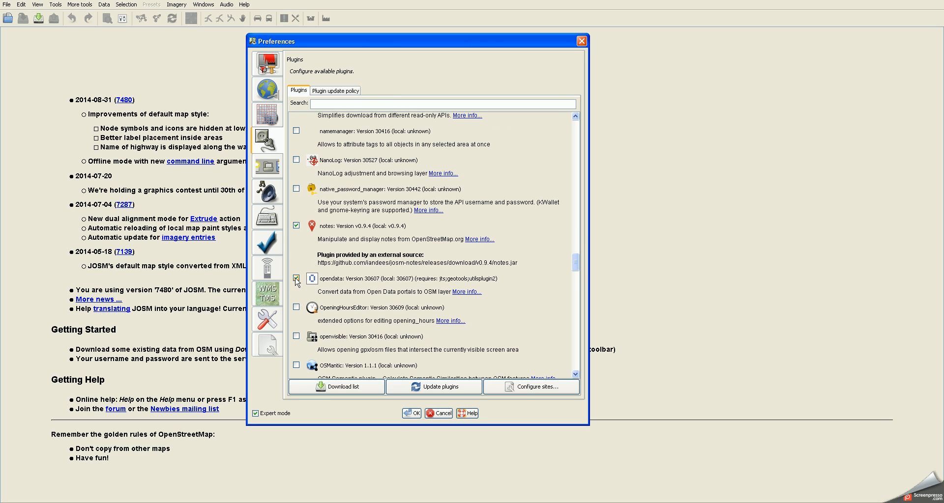
pyautogui.click(296, 279)
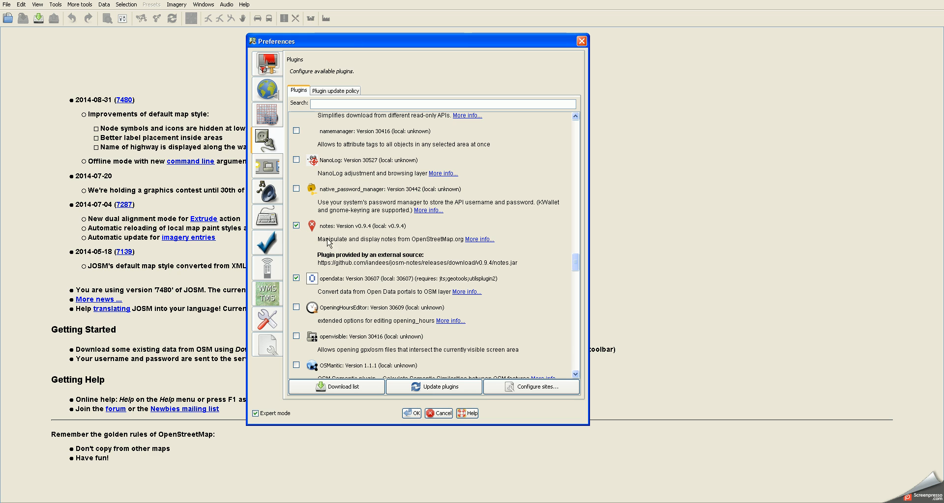
pyautogui.moveTo(426, 382)
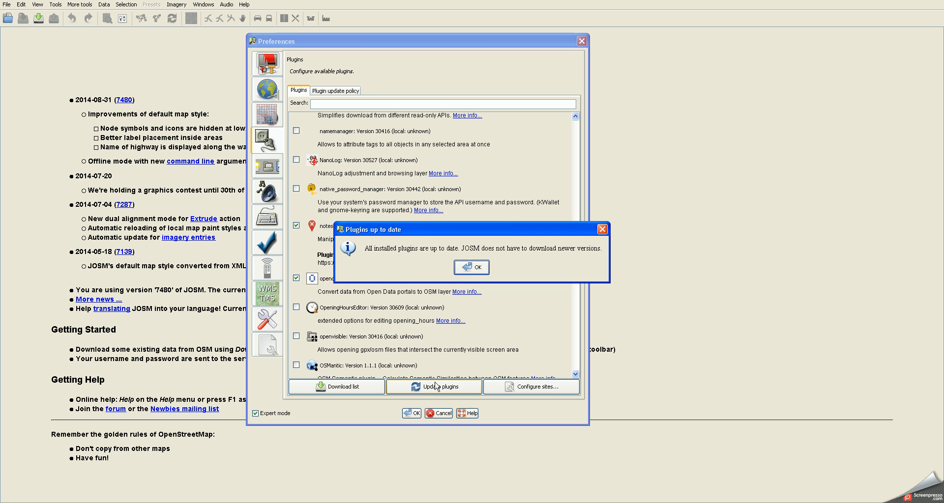
pyautogui.moveTo(472, 323)
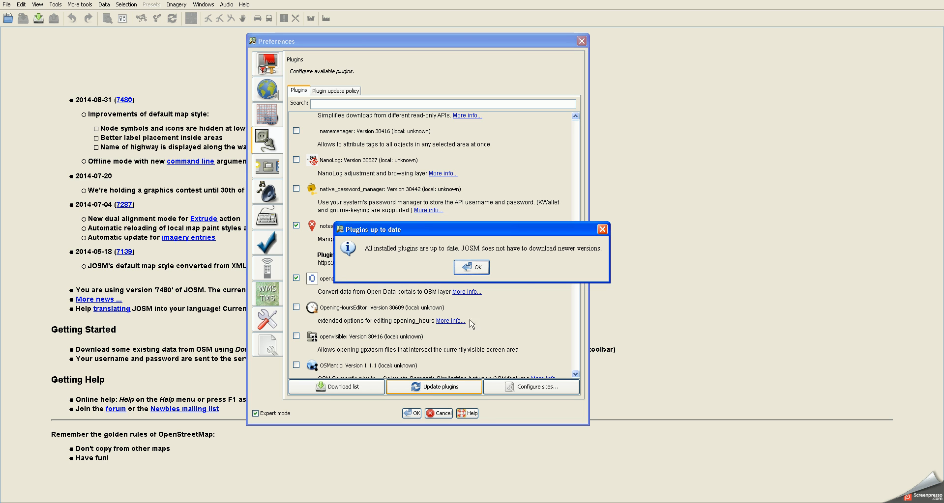
pyautogui.click(471, 266)
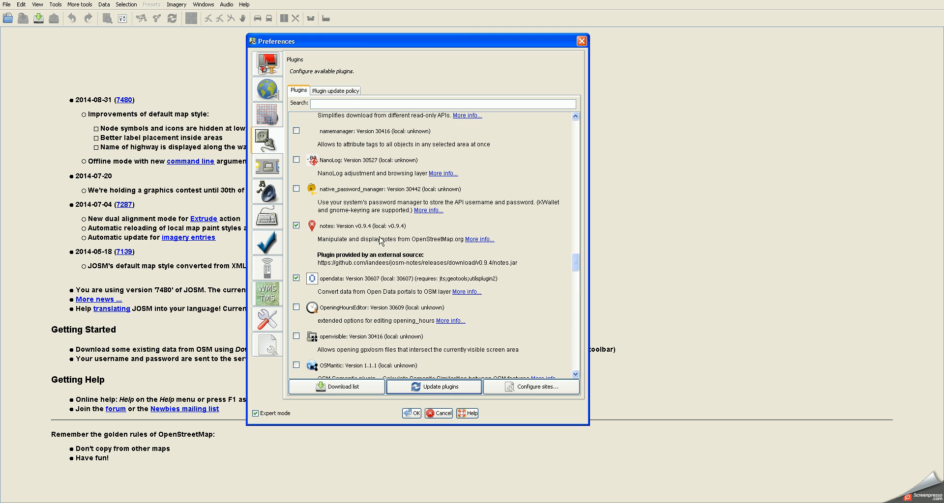
# Confirm Preferences with OK and restart JOSM to apply the new plugins
pyautogui.click(412, 414)
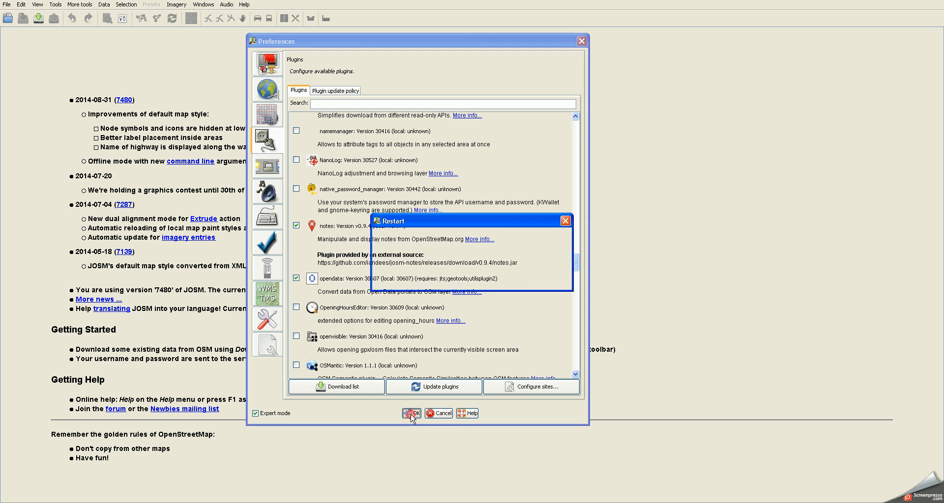
pyautogui.click(411, 414)
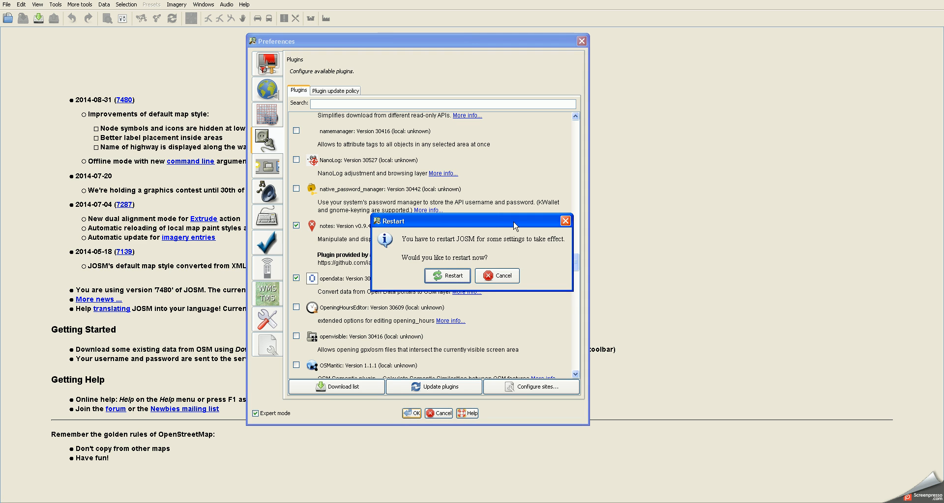
pyautogui.moveTo(433, 223)
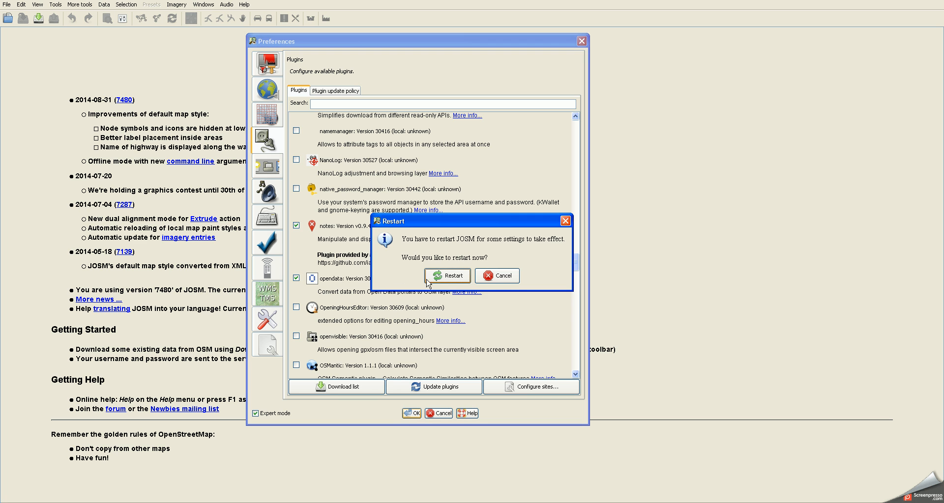
pyautogui.moveTo(449, 283)
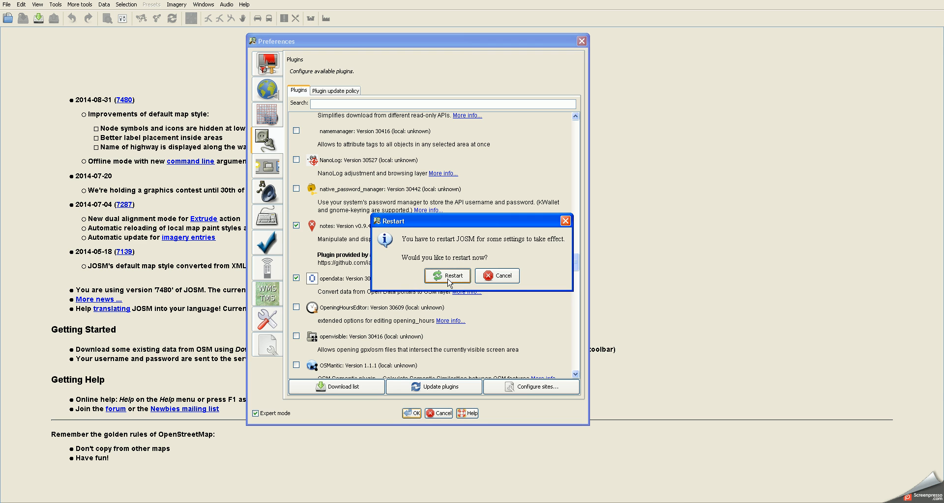
pyautogui.click(447, 275)
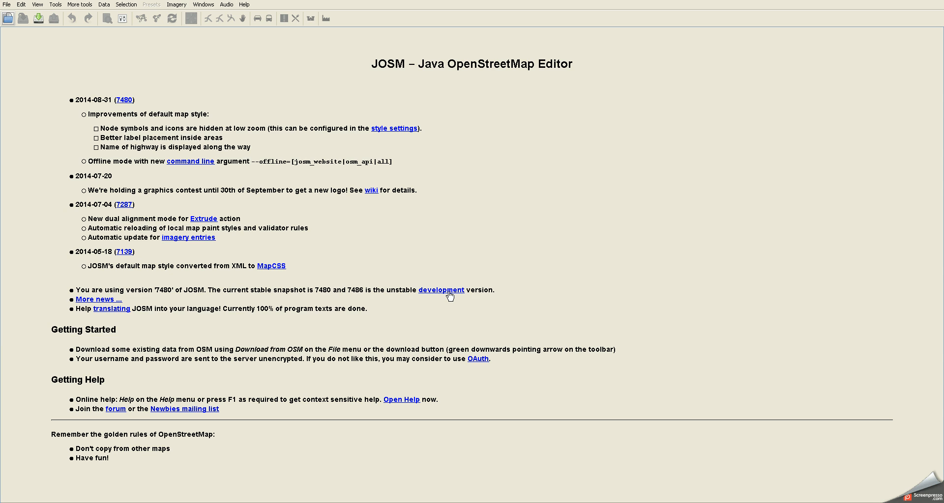
pyautogui.moveTo(455, 311)
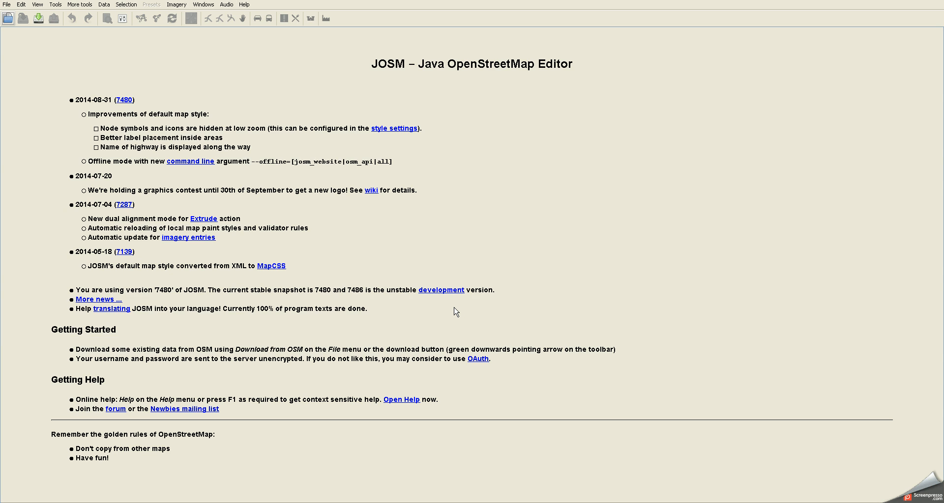
pyautogui.moveTo(455, 312)
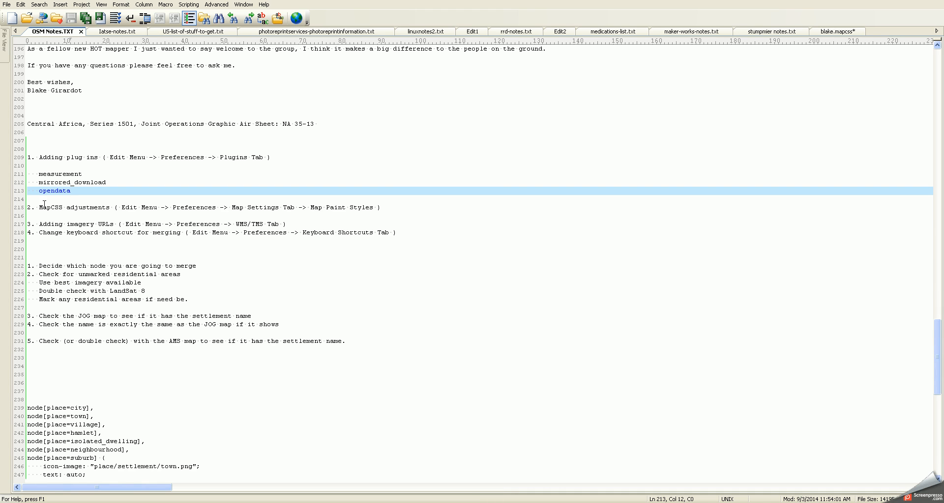
pyautogui.moveTo(366, 279)
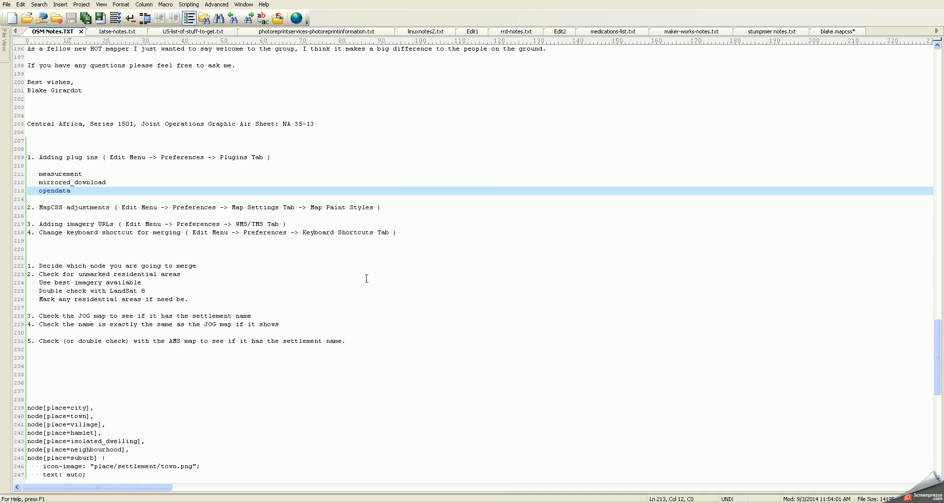